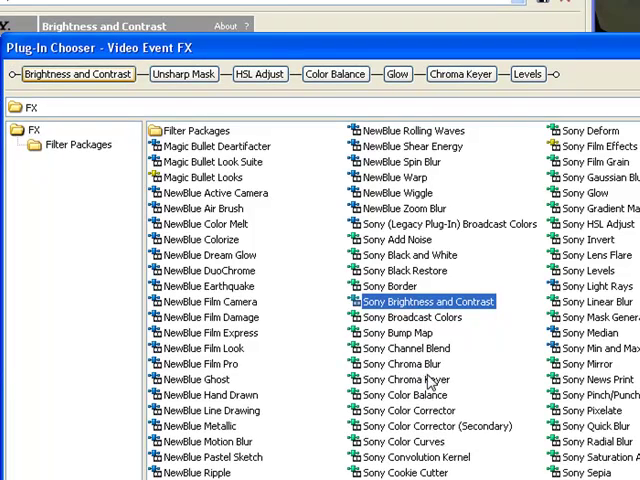
Select the Color Balance effect in the Plug-In Chooser for the clip's FX chain
click(404, 396)
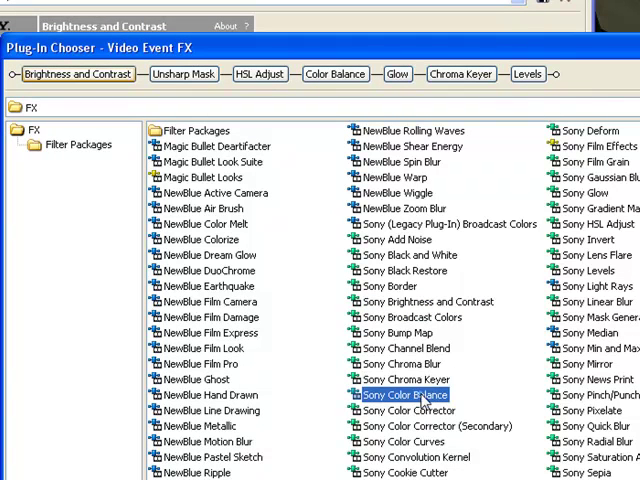
mouse_move(584, 198)
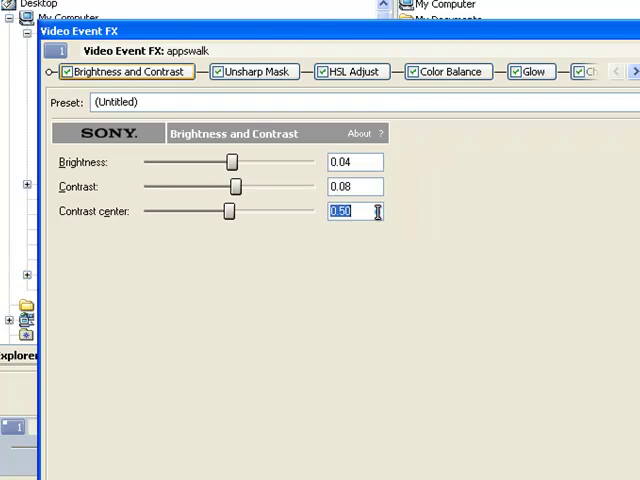
Set Brightness and Contrast's contrast center to 0.55 alongside brightness 0.04 and contrast 0.08
text(0.55)
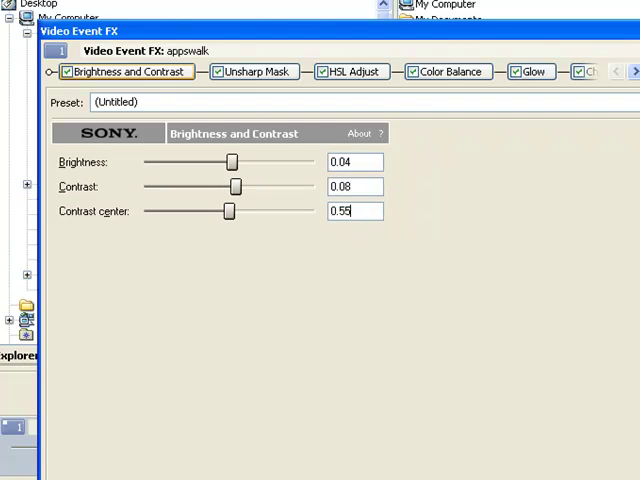
click(252, 72)
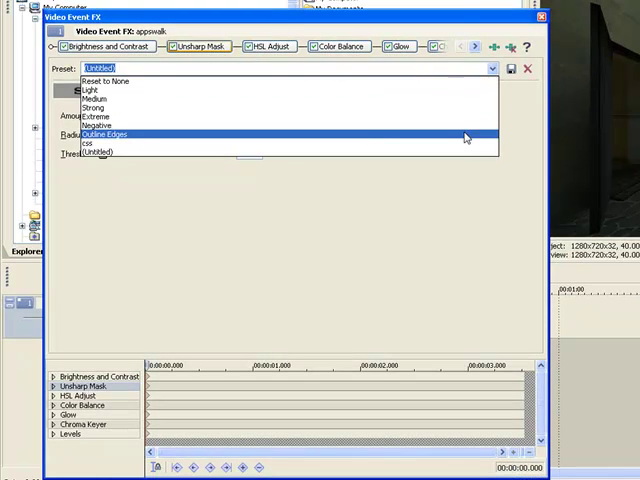
Apply an Unsharp Mask preset with amount 0.195 and adjust its radius
click(104, 132)
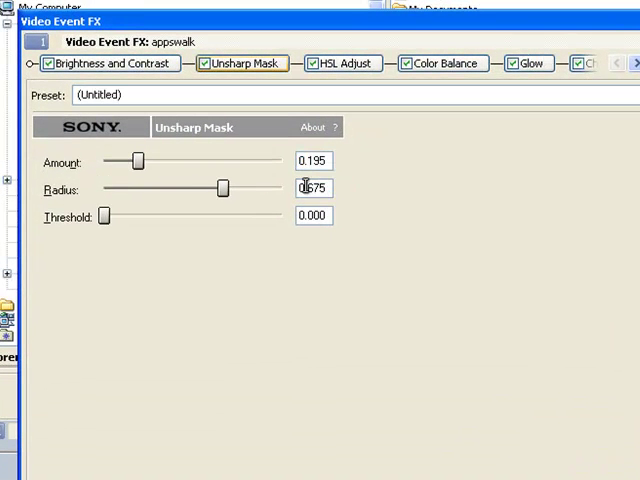
click(344, 64)
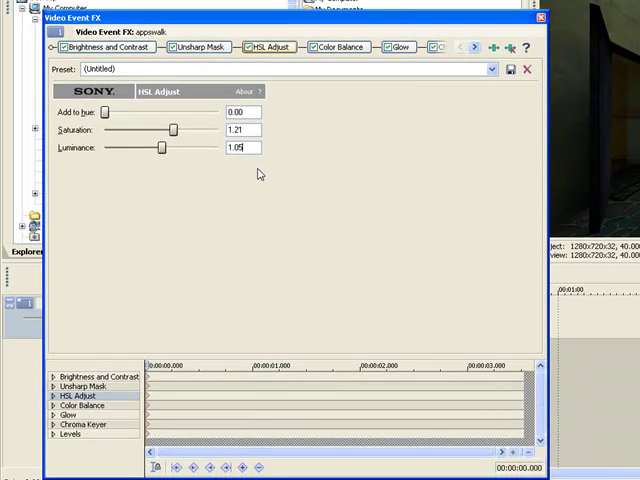
Show the Color Balance settings for small red, green and blue midtone shifts
click(338, 48)
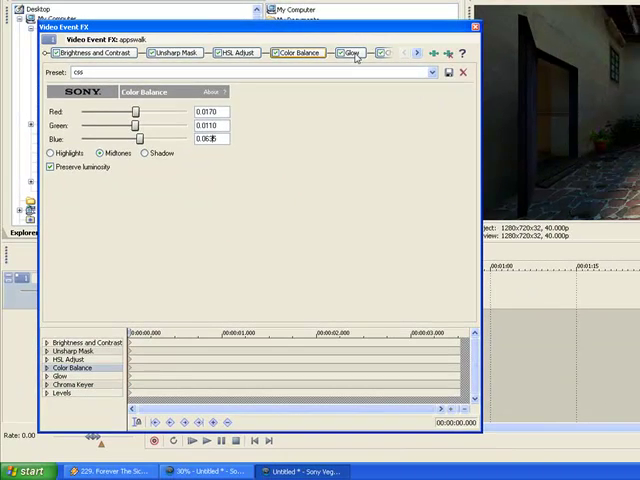
Apply a Glow preset giving glow percent 0.125, intensity 0.850 and about 0.4 suppression
click(352, 52)
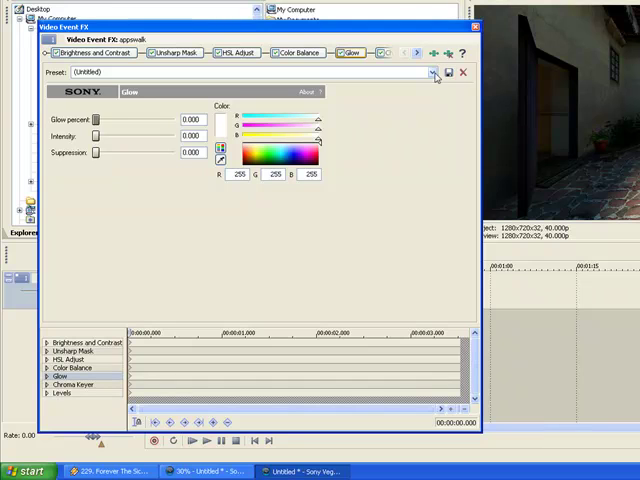
click(432, 72)
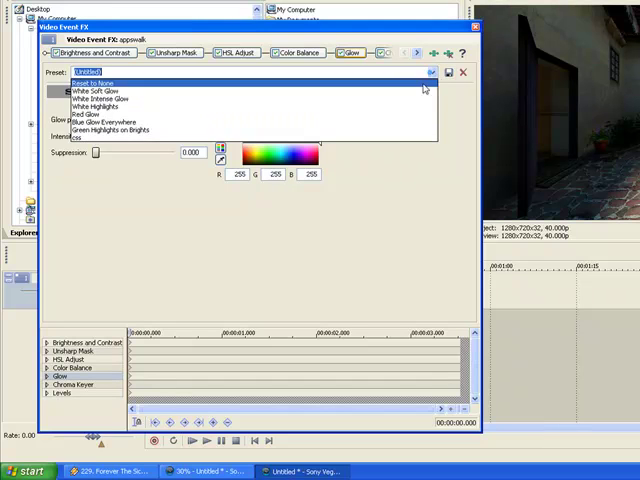
click(100, 92)
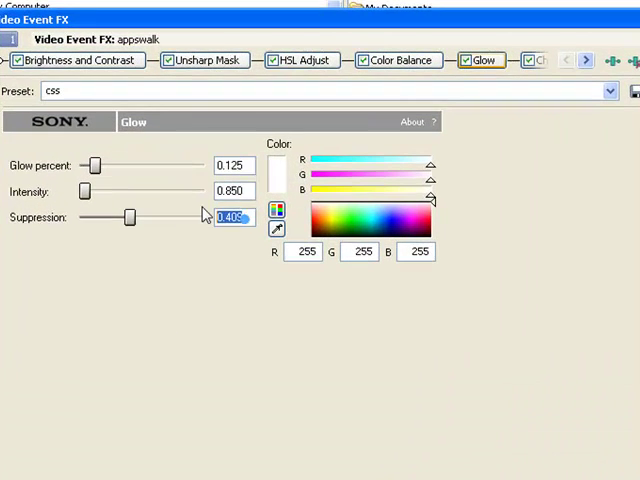
click(512, 60)
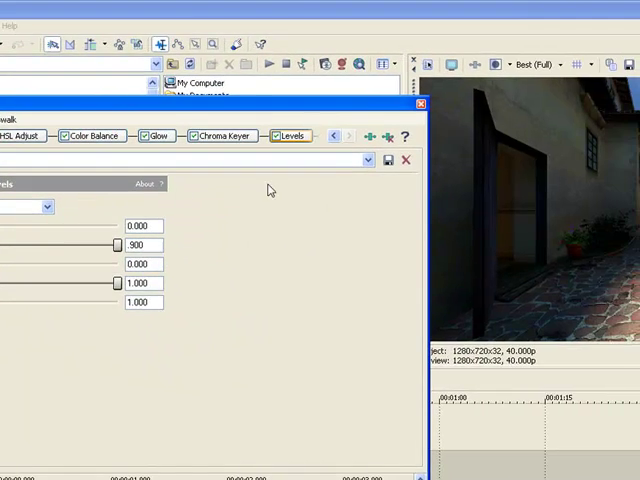
Show the Chroma Keyer settings and choose a preview display quality
click(224, 136)
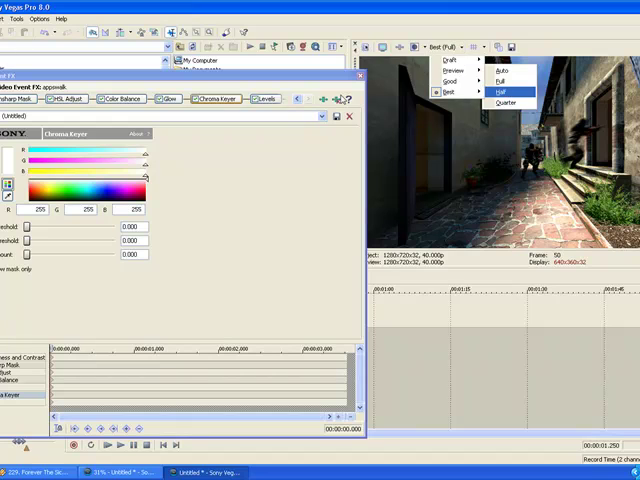
click(504, 88)
text(1)
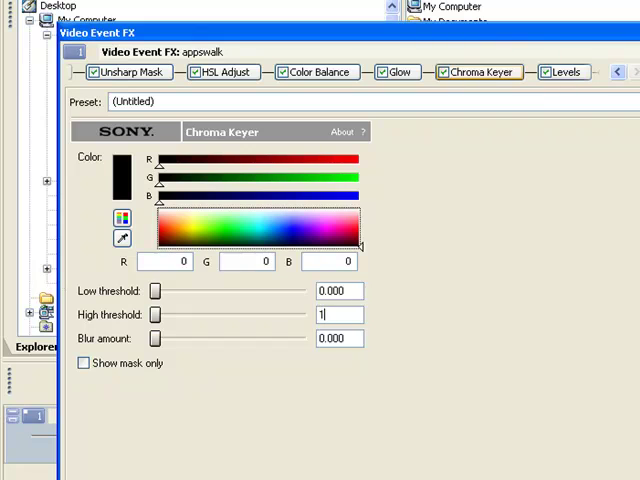
Set Chroma Keyer high threshold to .625 with blur 0.125, reviewing Glow in between
drag(156, 314, 304, 314)
text(0.12)
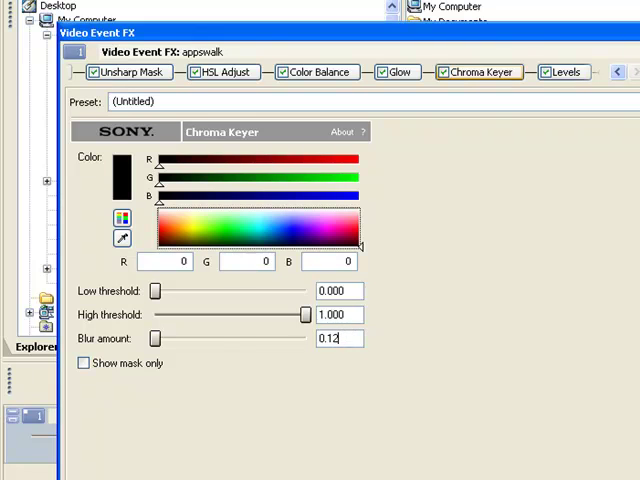
click(398, 72)
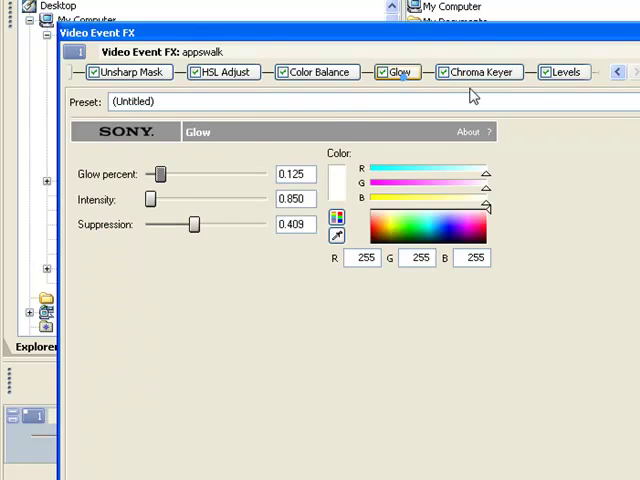
click(484, 72)
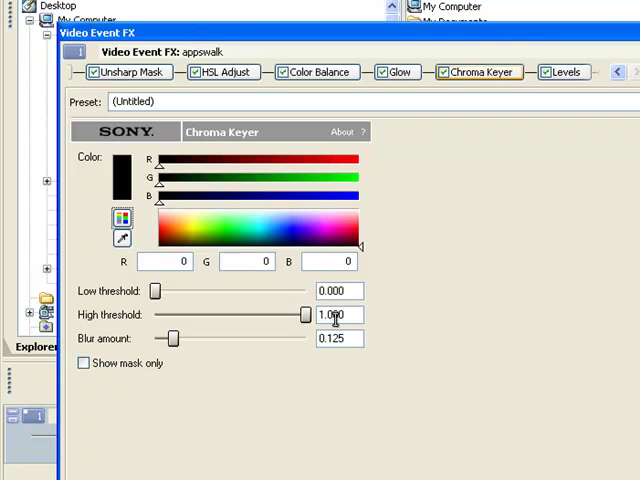
triple_click(338, 314)
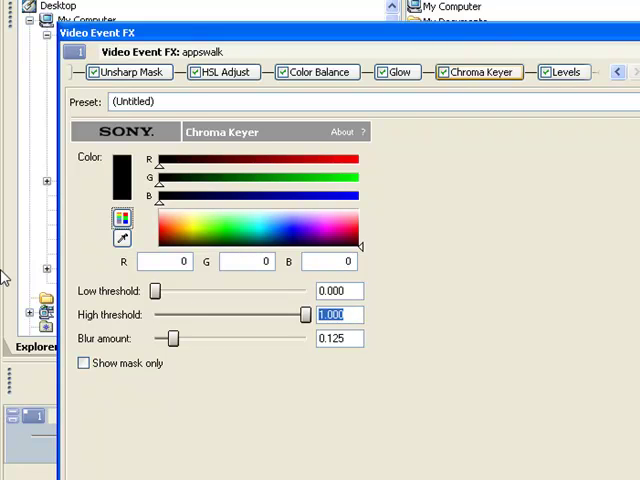
text(.625)
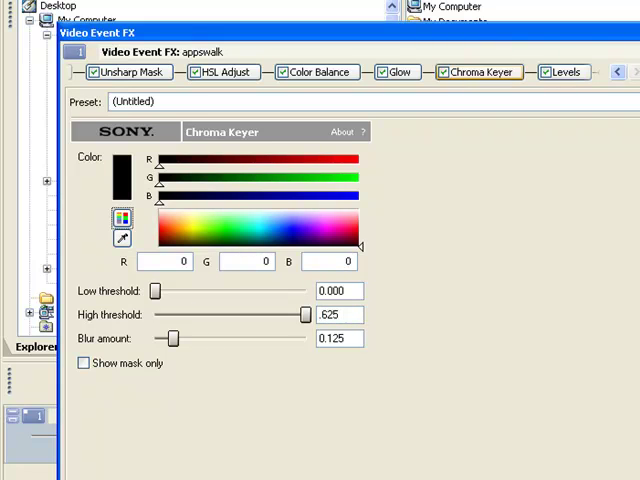
click(398, 72)
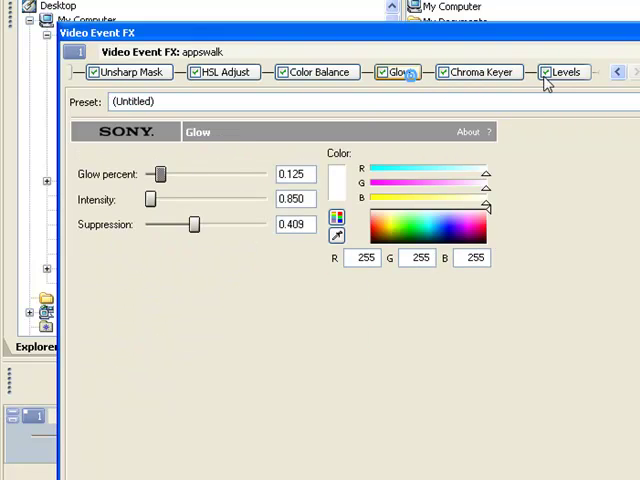
click(130, 72)
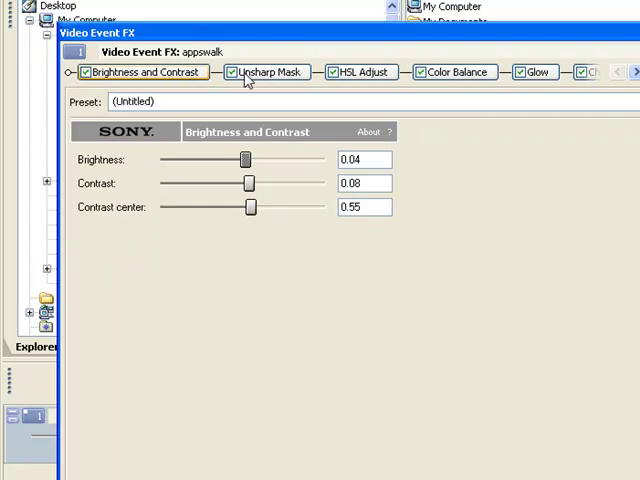
Add Sony Color Corrector (Secondary) to the end of the clip's effect chain
click(454, 72)
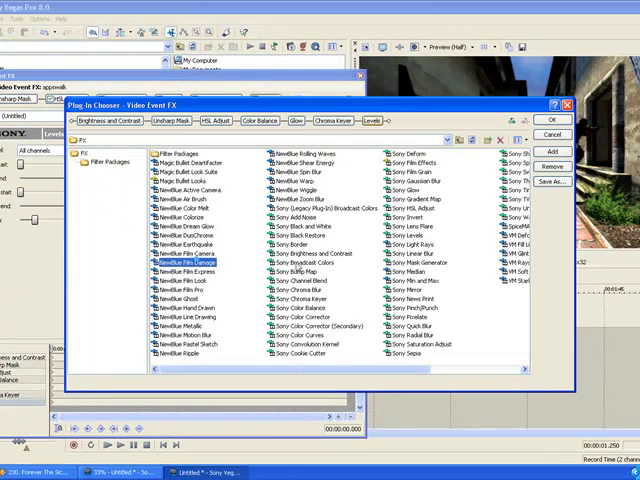
click(314, 326)
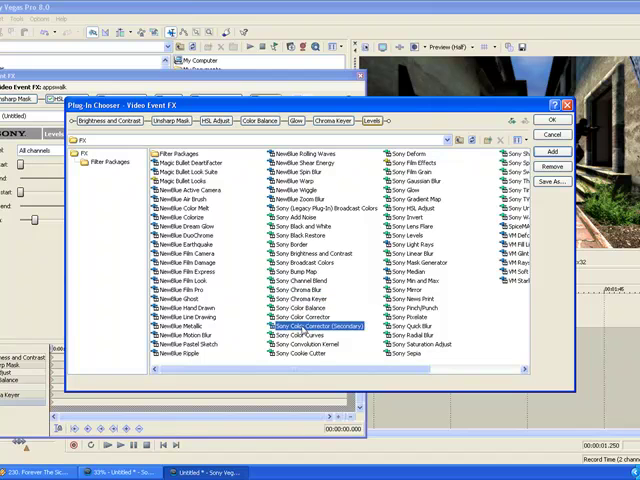
click(304, 316)
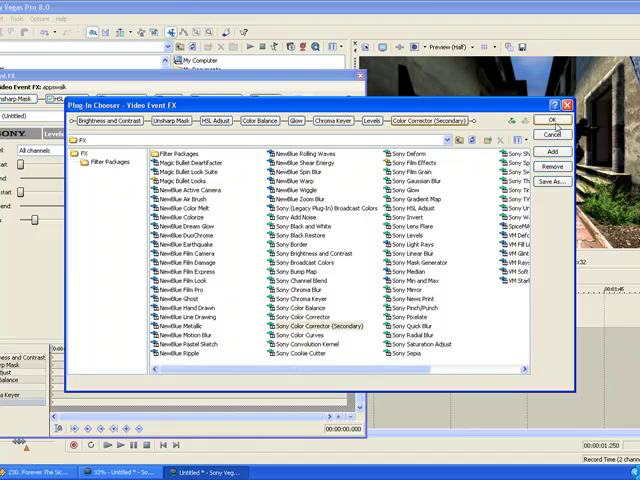
click(540, 120)
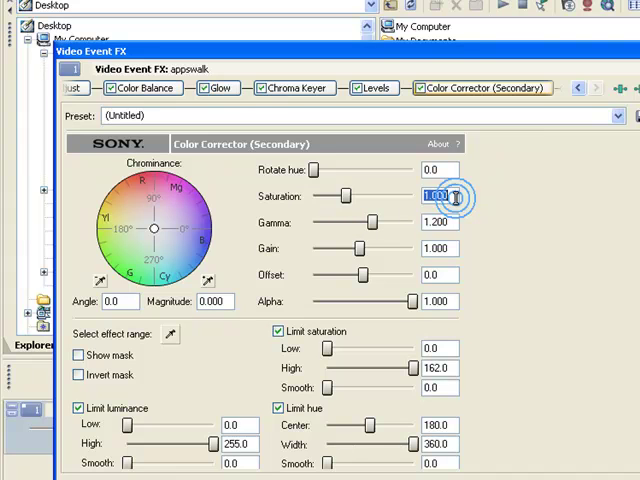
Enter the secondary corrector's saturation 1.45 and gamma 1.15, comparing against Levels, Chroma Keyer, Brightness and HSL tabs
text(1.)
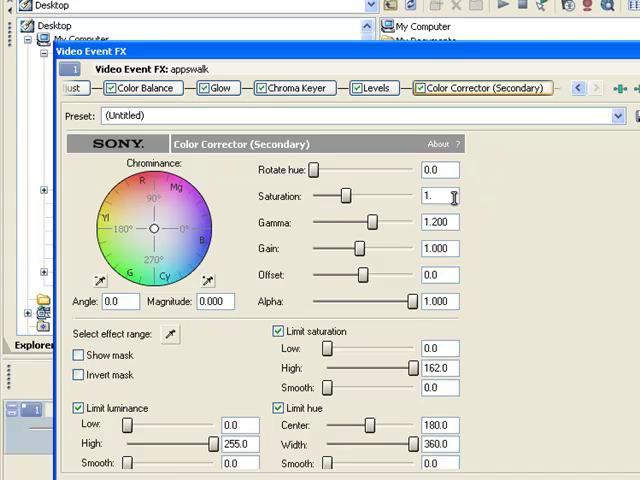
click(380, 88)
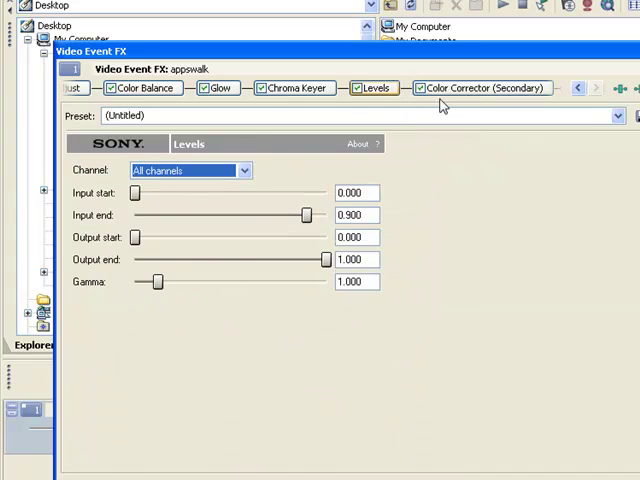
click(480, 88)
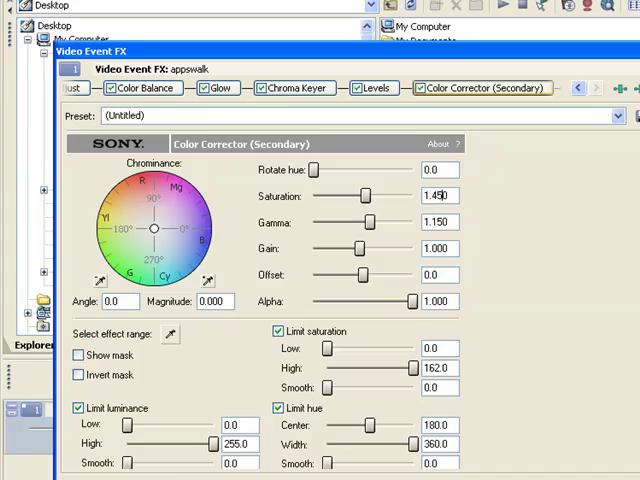
click(294, 88)
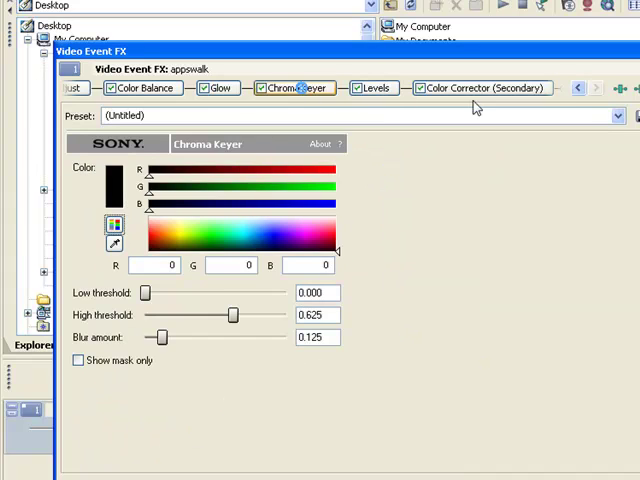
click(220, 88)
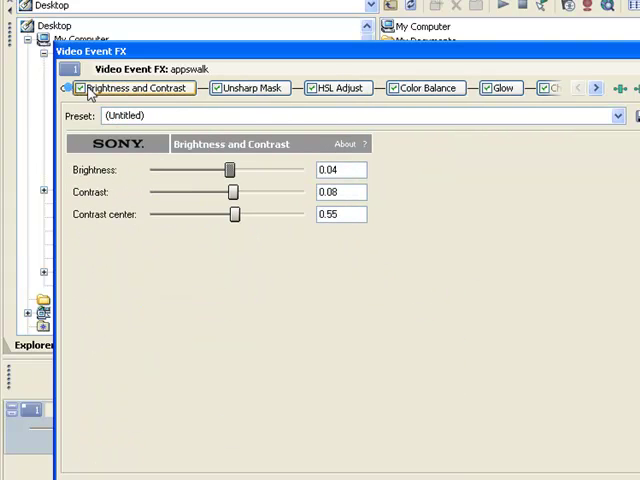
click(500, 88)
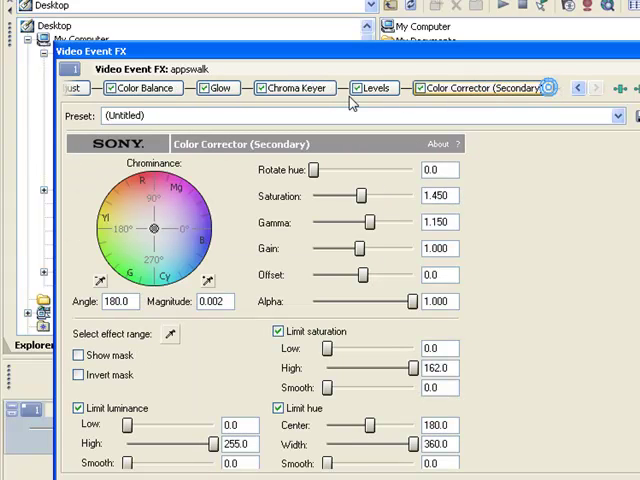
mouse_move(148, 232)
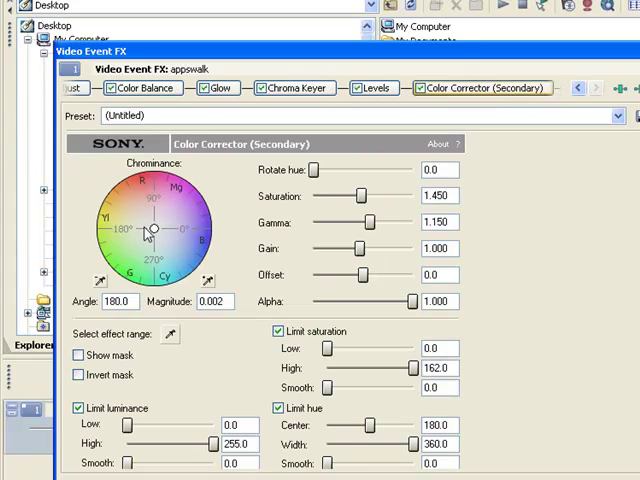
click(290, 88)
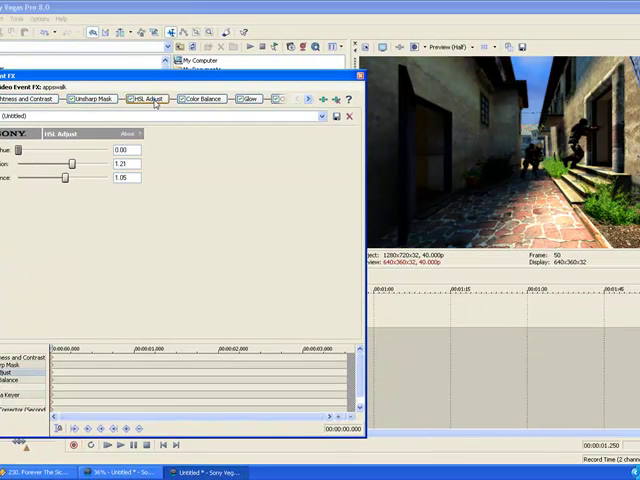
Review Color Balance (red 0.0170, green 0.0110, blue 0.0635, midtones) against the Glow settings
click(208, 100)
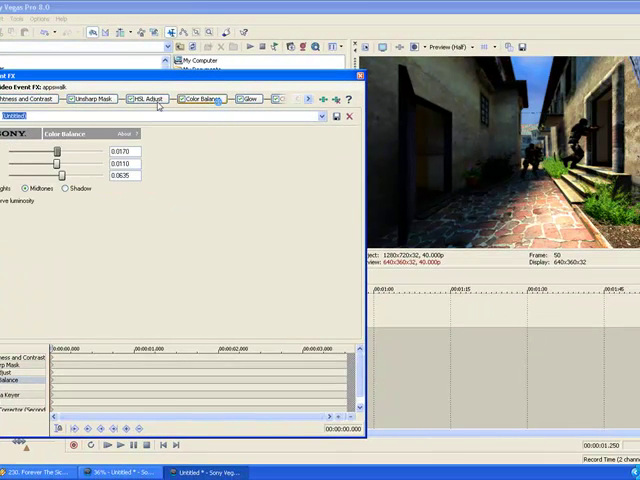
click(248, 100)
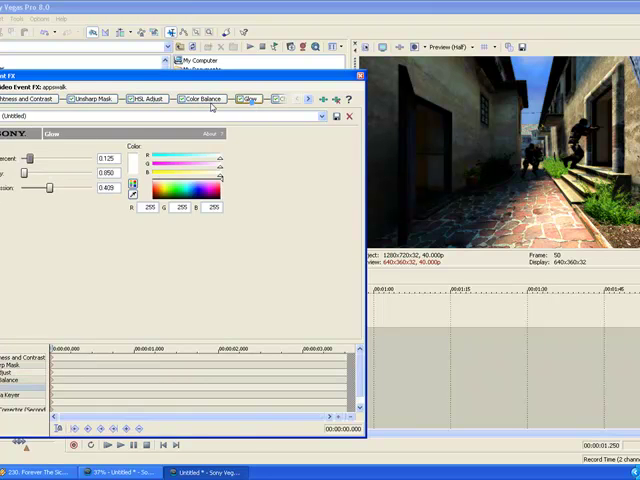
click(200, 100)
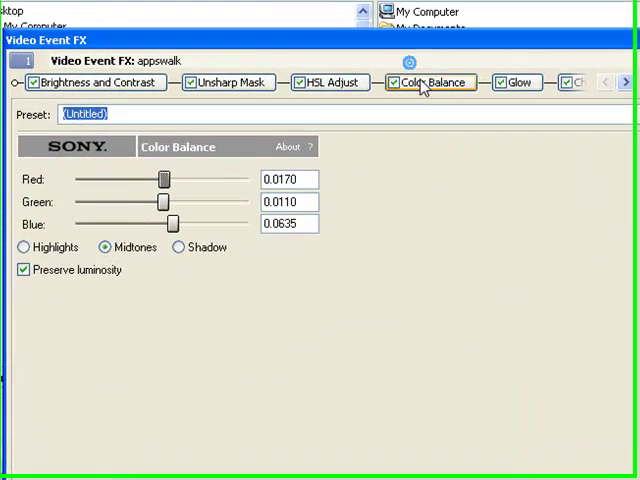
Review the Color Balance and HSL Adjust settings, then land on Chroma Keyer (low threshold 0.000, blur 0.125)
click(400, 84)
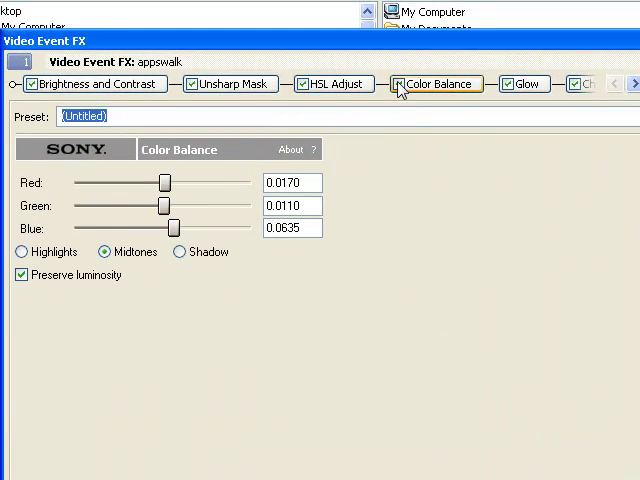
click(400, 84)
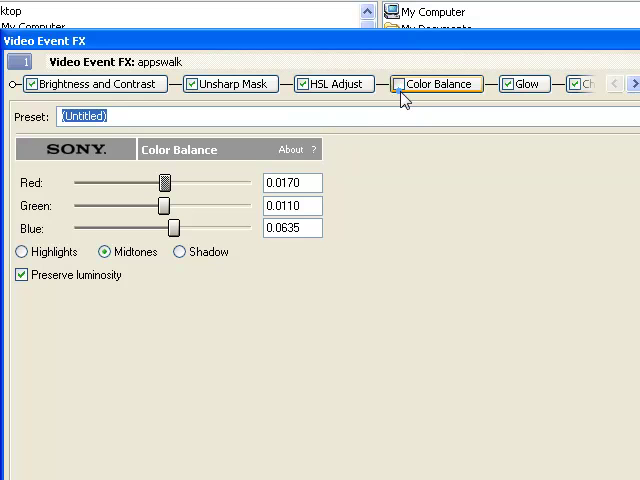
click(332, 84)
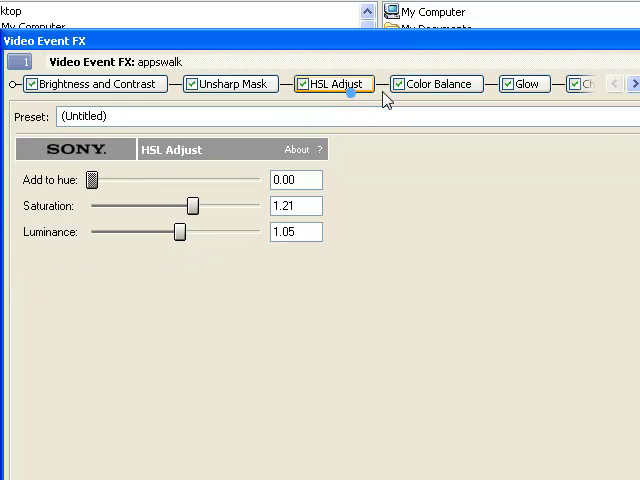
click(434, 84)
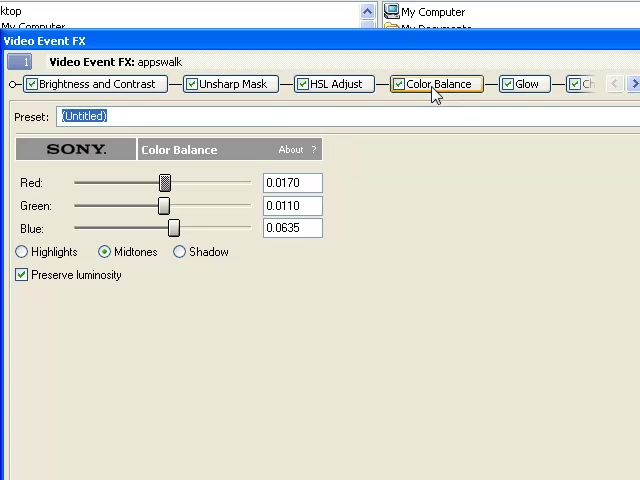
click(332, 84)
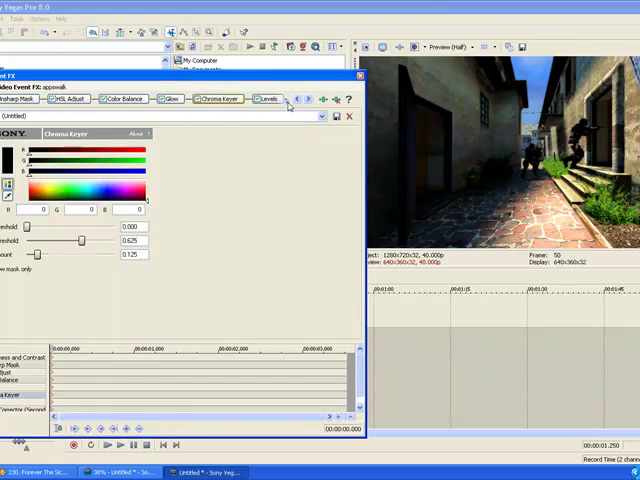
Push Color Balance Blue to maximum then down to -0.5000, leaving Red 0.0170 and Green 0.0110
click(492, 88)
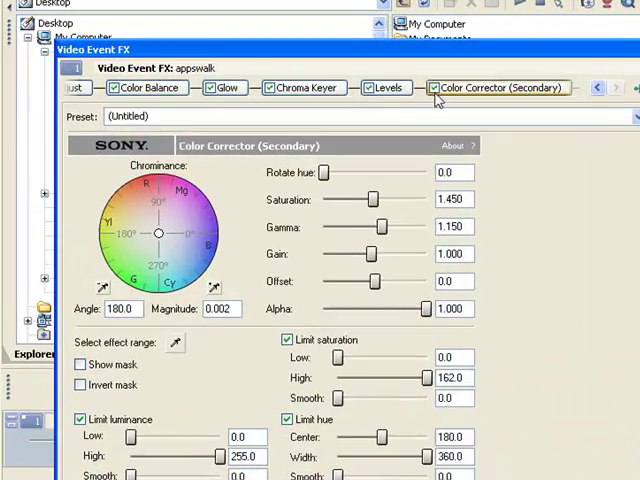
click(144, 88)
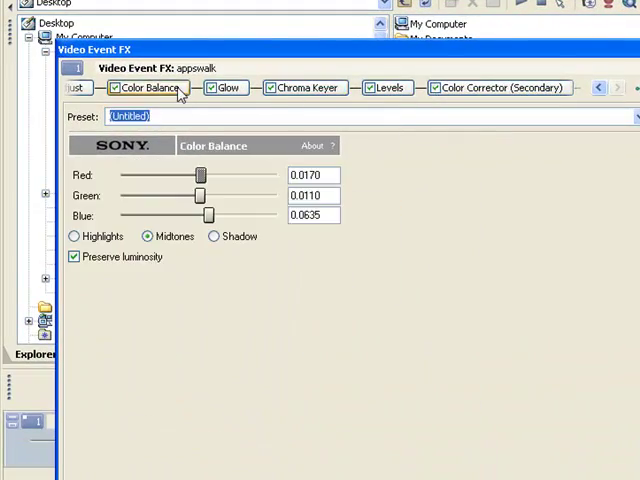
drag(208, 216, 276, 216)
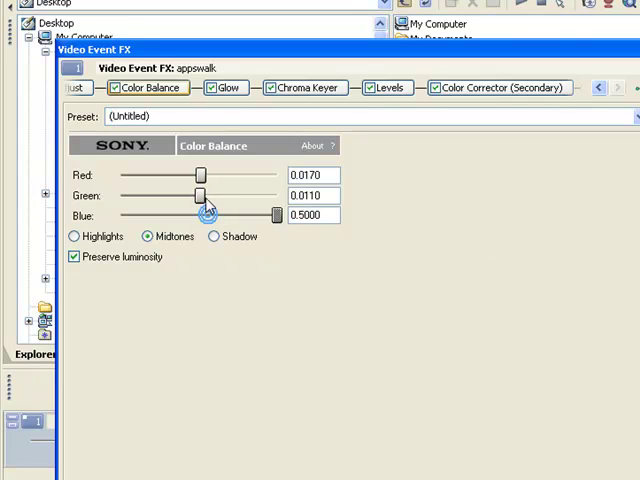
drag(276, 216, 228, 216)
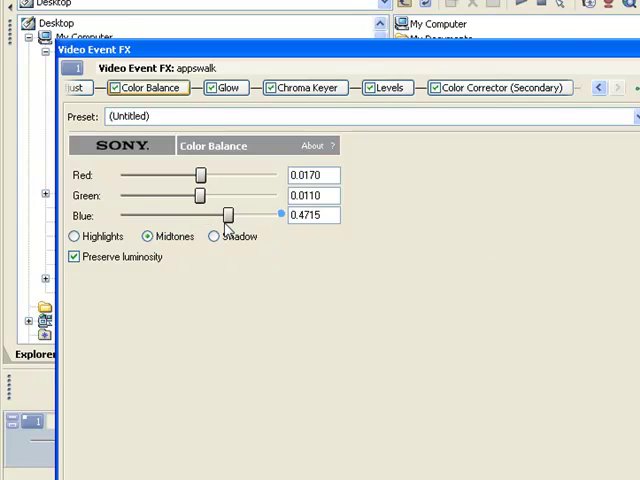
drag(228, 216, 122, 216)
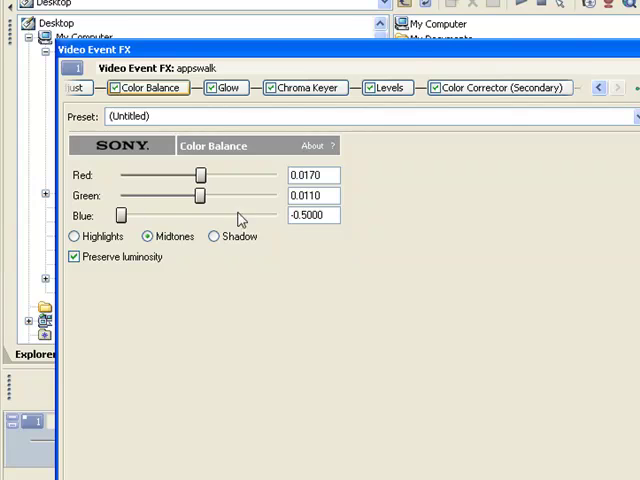